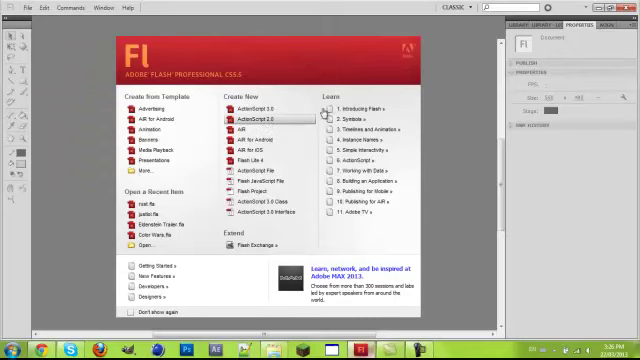
- Create a new blank ActionScript 3.0 document from the Welcome screen
left_click(248, 120)
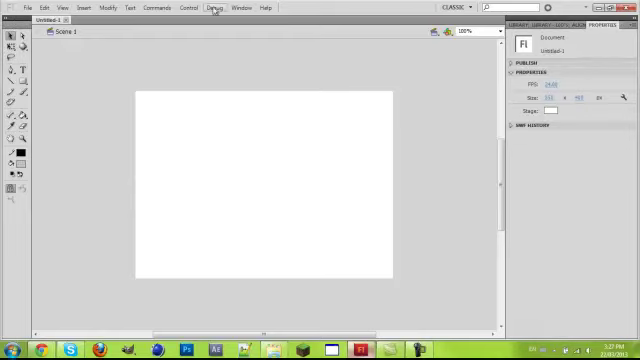
- Show the Timeline panel from the Window menu so Layer 1 appears above the stage
left_click(238, 8)
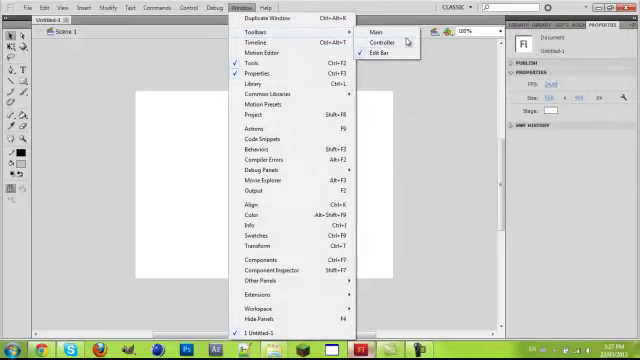
mouse_move(264, 88)
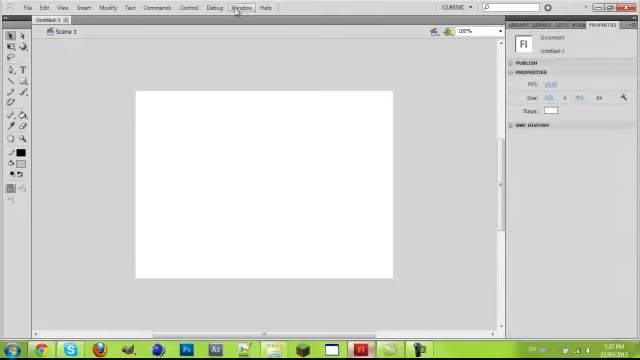
left_click(240, 10)
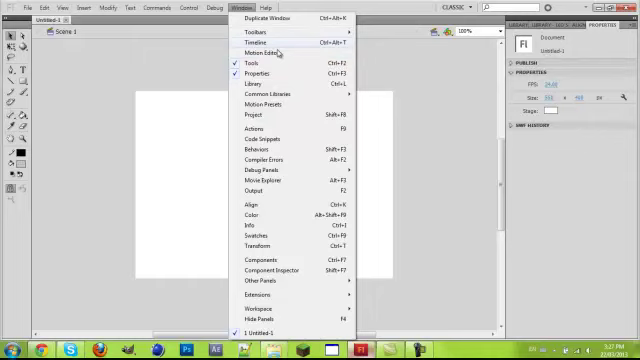
left_click(256, 38)
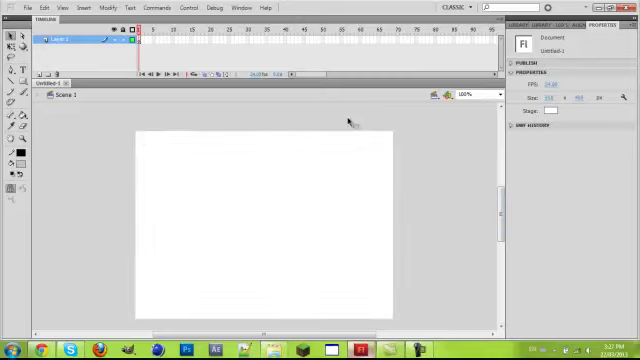
mouse_move(408, 144)
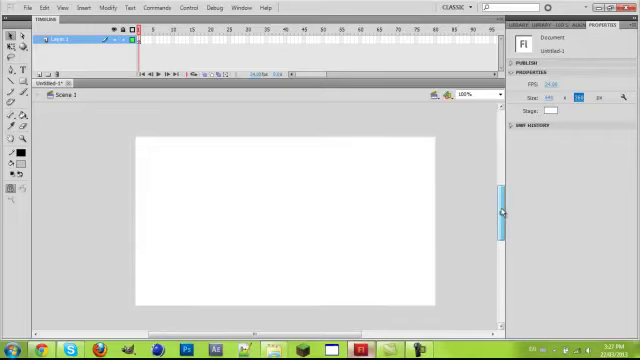
- Activate the Rectangle Tool with its fill, stroke and corner options visible
left_click(144, 44)
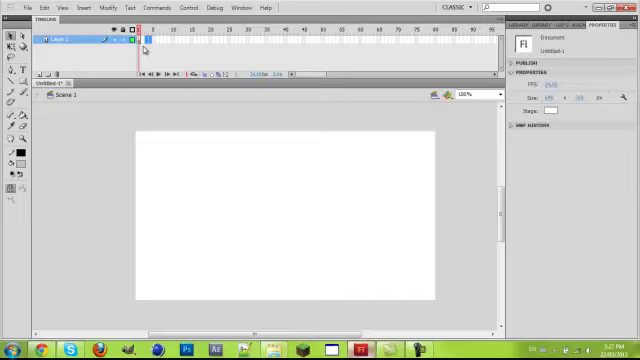
left_click(138, 40)
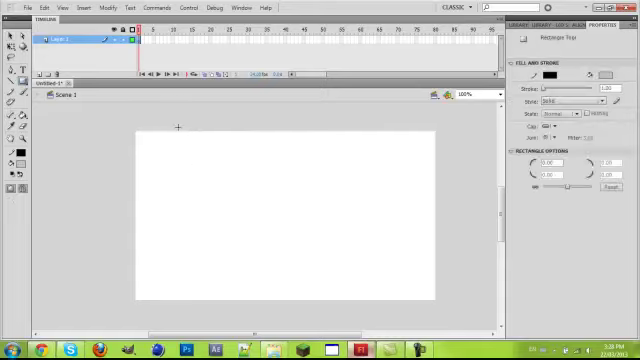
mouse_move(244, 156)
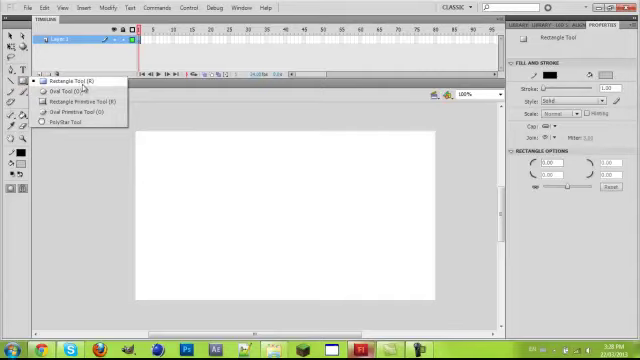
mouse_move(88, 112)
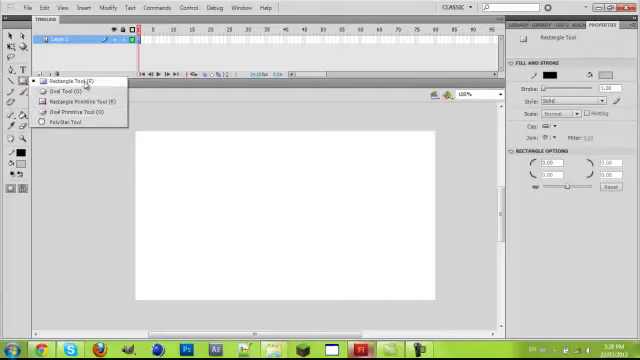
left_click(68, 76)
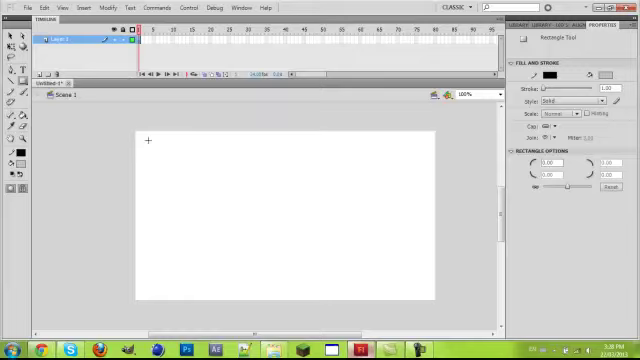
left_click_drag(146, 140, 348, 312)
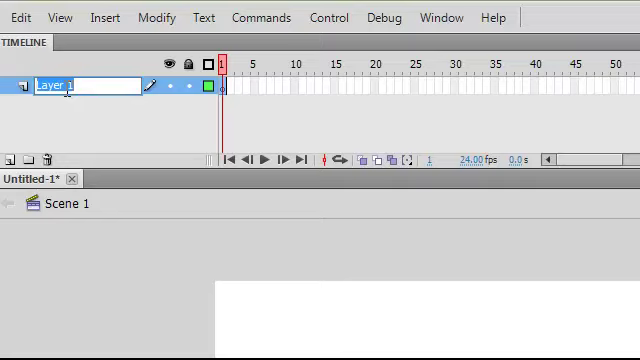
- Rename the layer to 'rect' and draw a blue rectangle on the stage
type("rectangle")
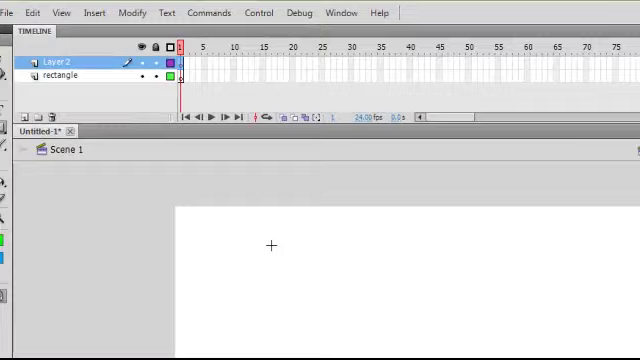
left_click_drag(208, 186, 372, 272)
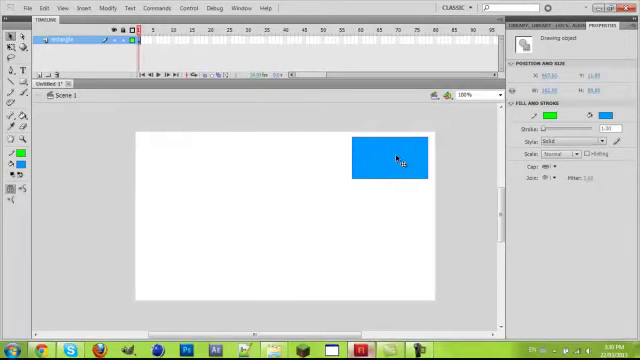
- Drag the blue rectangle into the top-left corner of the stage
left_click_drag(388, 158, 172, 276)
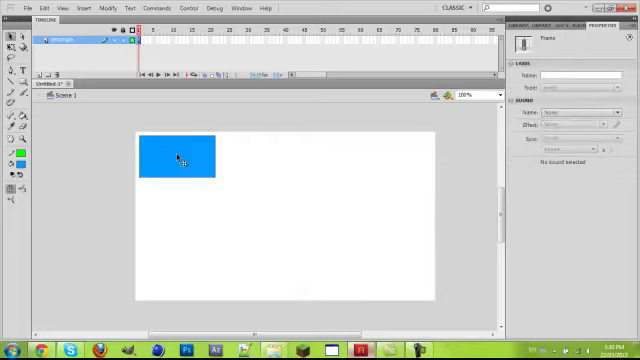
left_click_drag(178, 156, 268, 196)
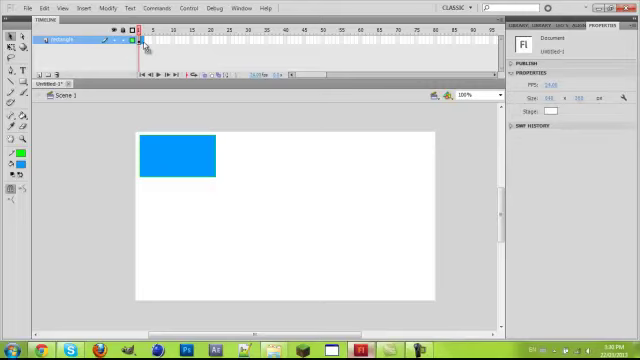
- Insert a keyframe on the rectangle layer, leaving an empty stage at that frame
right_click(138, 42)
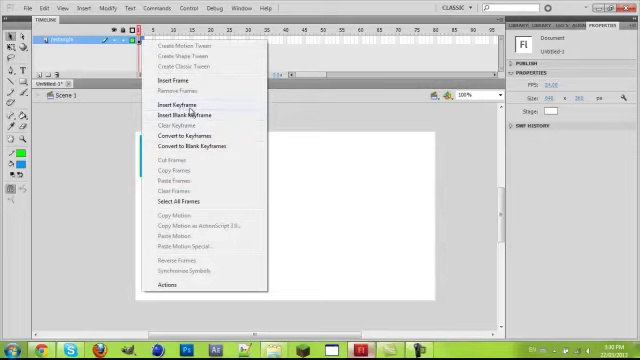
left_click(176, 104)
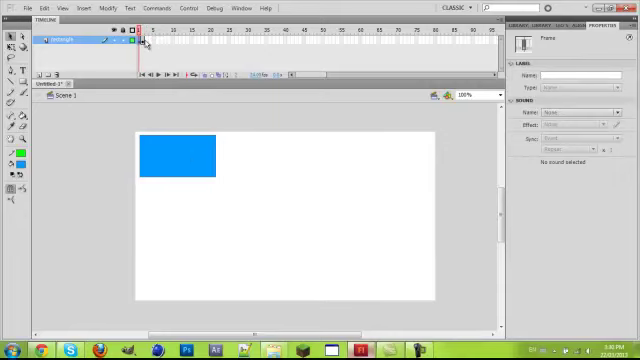
right_click(138, 44)
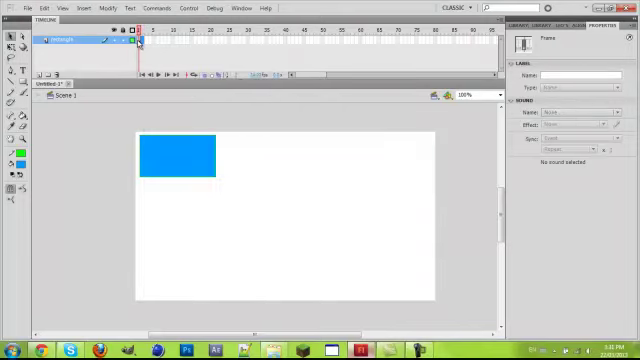
right_click(136, 40)
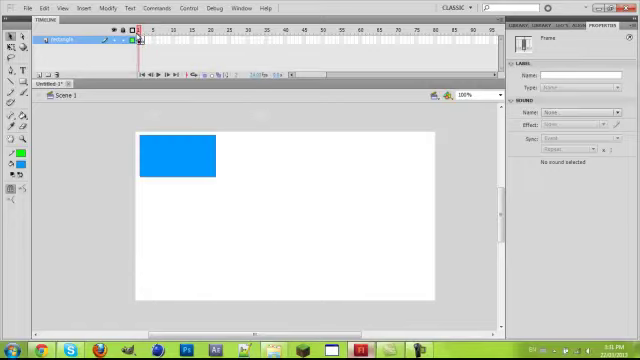
right_click(132, 40)
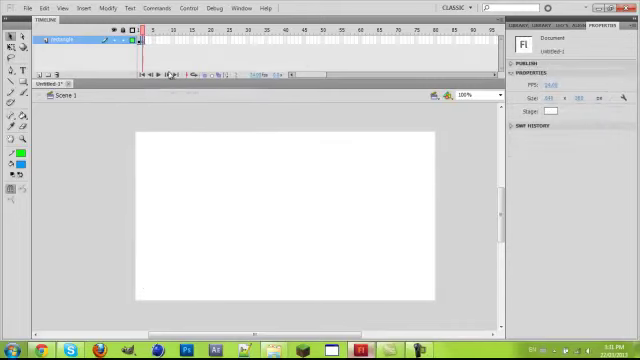
- Draw a blue rectangle at the stage's top-left and select it with the Selection tool
left_click_drag(140, 136, 224, 172)
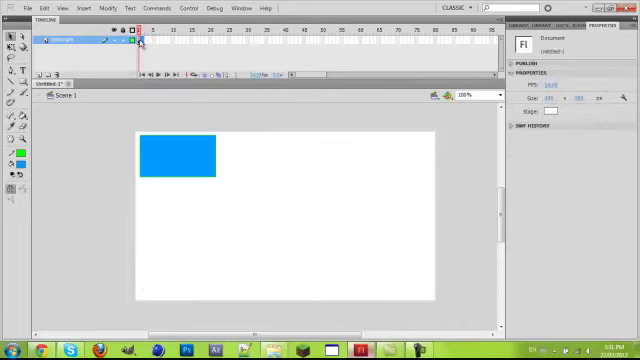
left_click(140, 40)
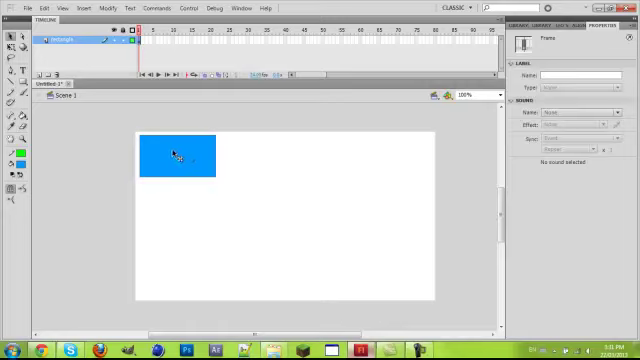
left_click(178, 158)
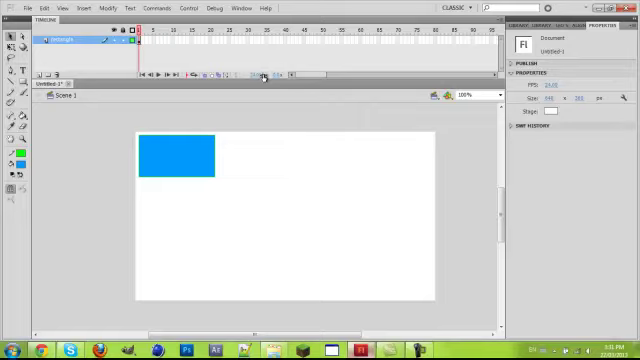
mouse_move(258, 76)
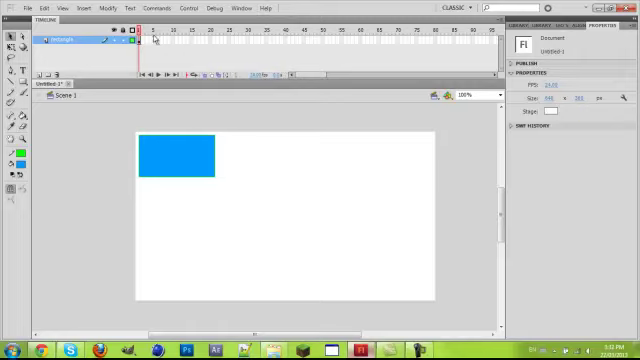
mouse_move(226, 44)
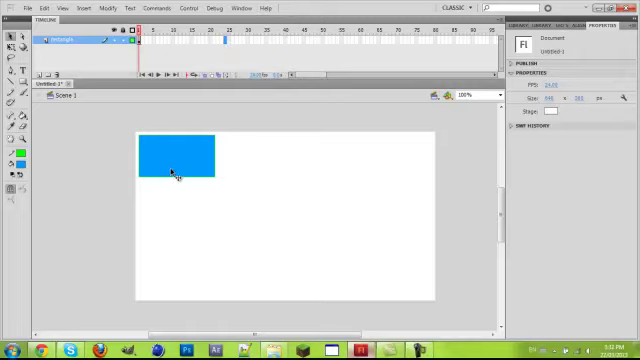
mouse_move(416, 170)
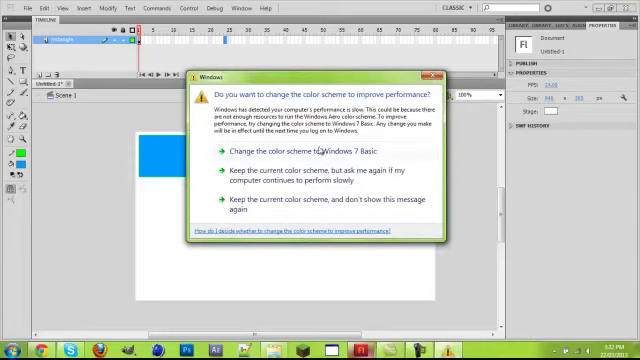
mouse_move(300, 212)
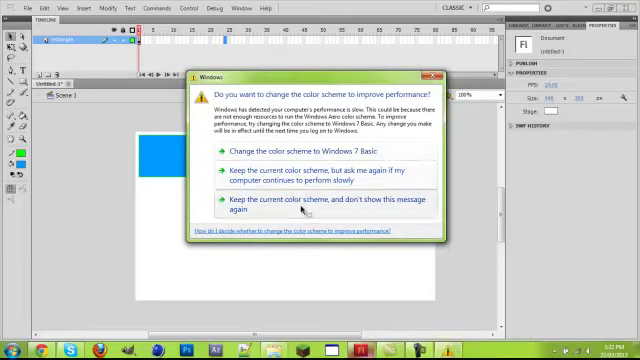
- Dismiss the colour-scheme prompt and insert a keyframe at frame 25
left_click(320, 206)
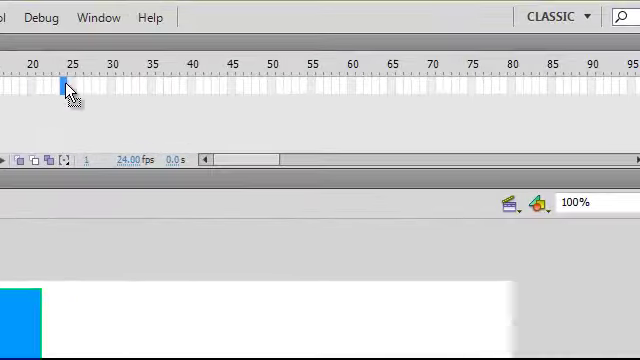
right_click(66, 88)
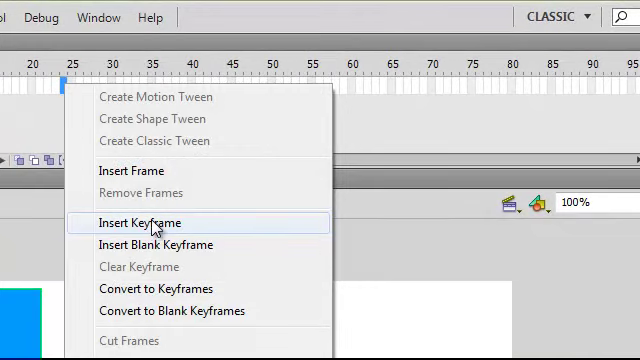
left_click(140, 222)
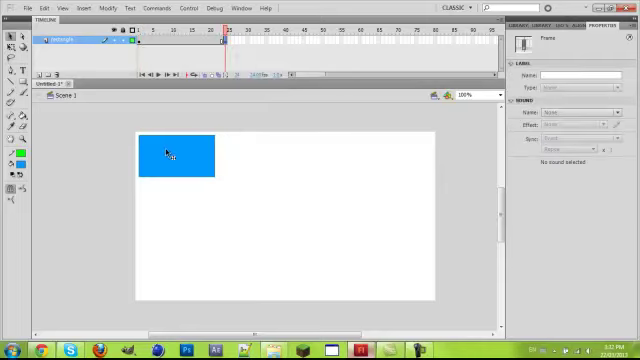
- At frame 25, move the blue rectangle to the stage's top-right
left_click(170, 156)
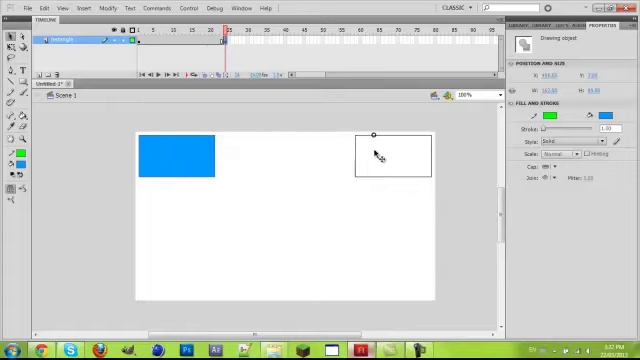
left_click_drag(176, 162, 390, 160)
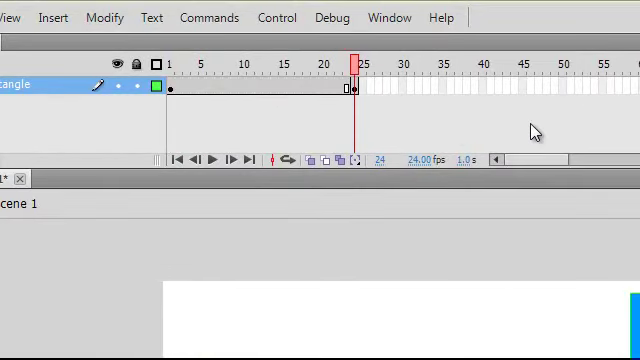
- Create a classic tween between frames 1 and 25 so the rectangle glides right
left_click(298, 84)
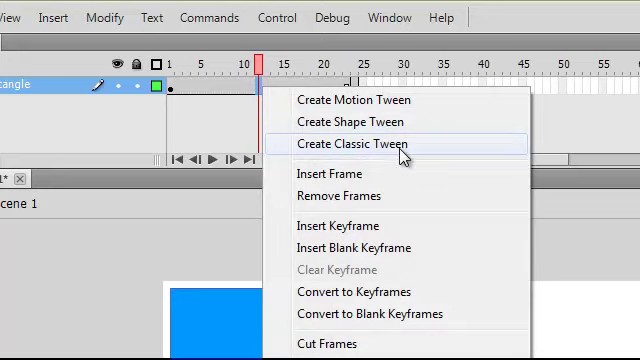
left_click(348, 144)
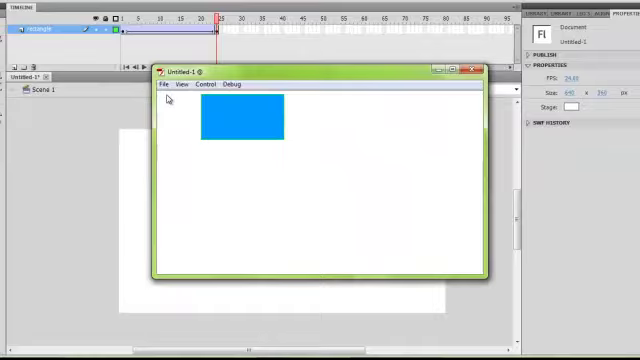
left_click(476, 68)
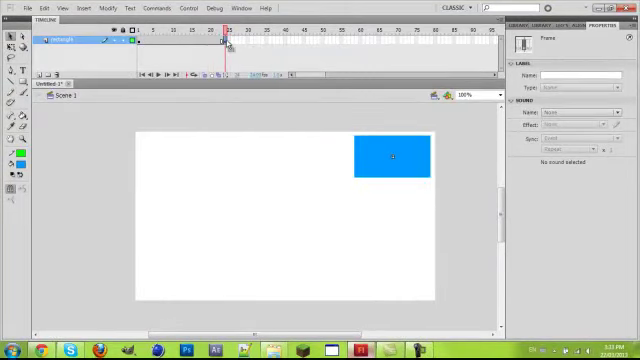
- Move the blue rectangle to the stage's top-right corner and check it at frame 25
right_click(218, 44)
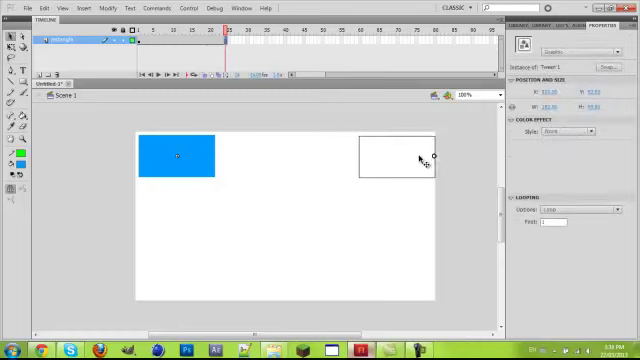
left_click_drag(178, 158, 398, 158)
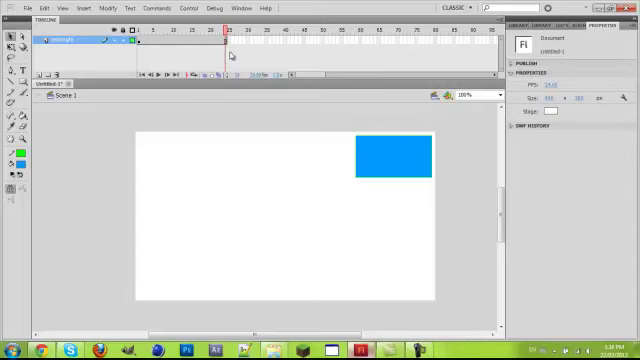
left_click(388, 164)
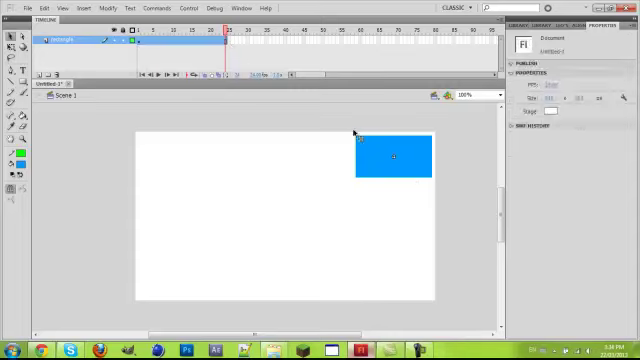
- Fine-tune the rectangle's final position at the top-right with the Selection tool
left_click_drag(392, 164, 178, 156)
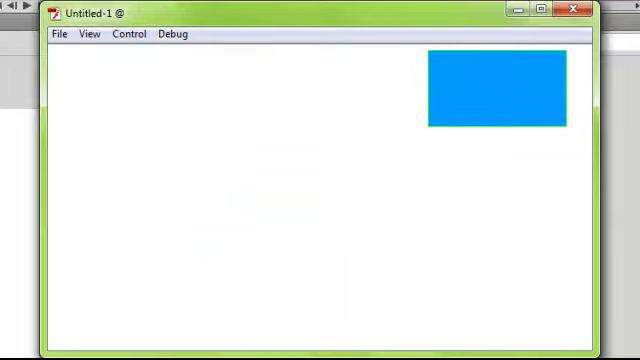
- Run Test Movie and watch the blue rectangle slide across the Flash Player window
left_click_drag(492, 92, 190, 90)
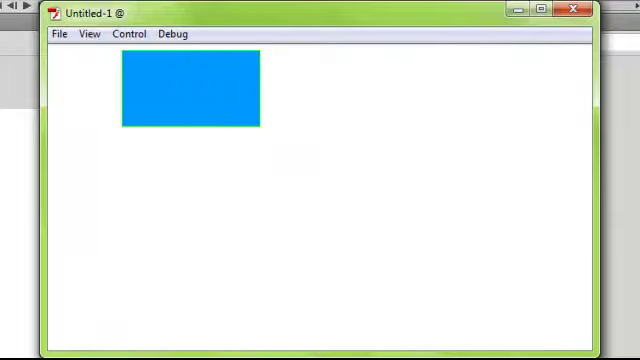